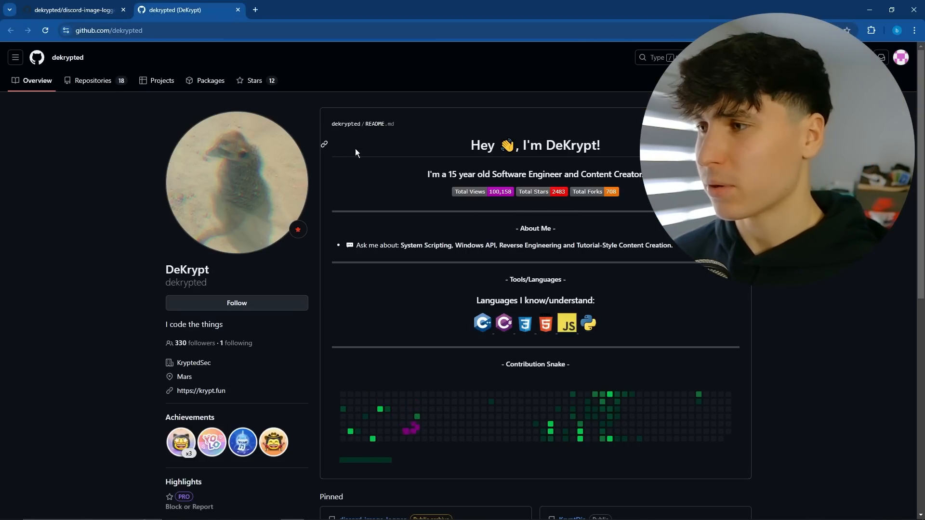
Step: Scroll to Pinned on the DeKrypt profile and open the discord-image-logger repository
scroll(down, 3)
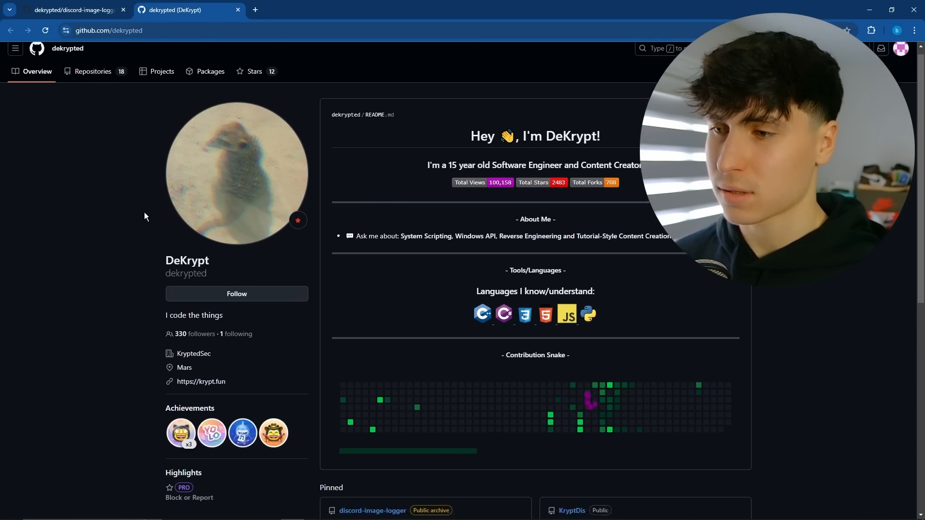
click(71, 10)
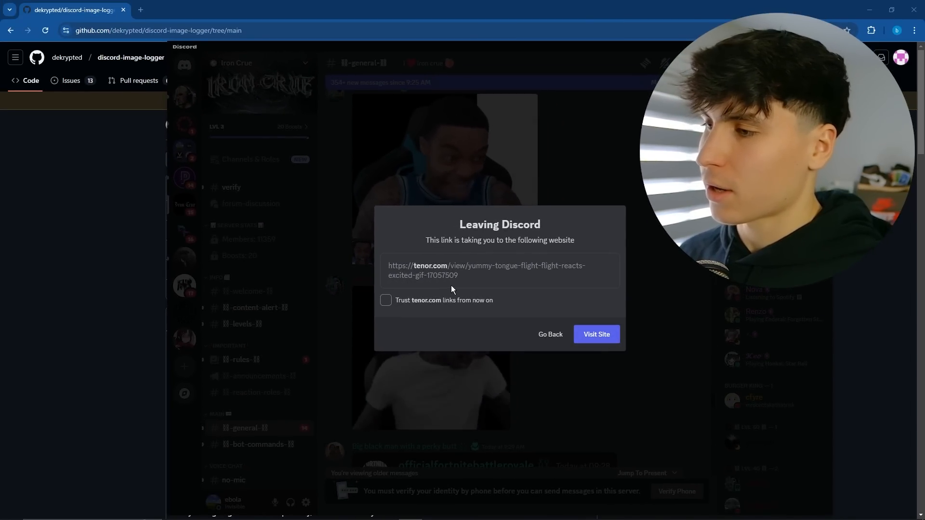
click(596, 334)
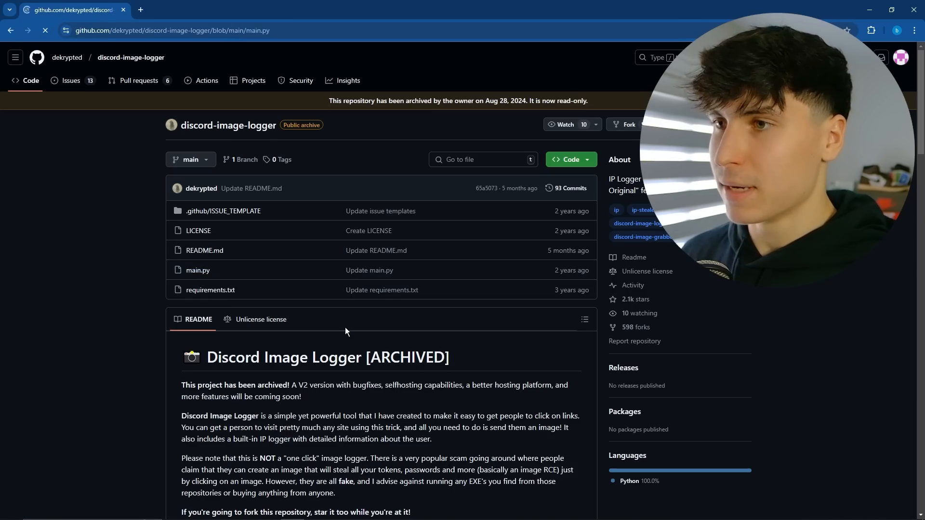
Step: Open main.py and read through its logger configuration block
click(197, 270)
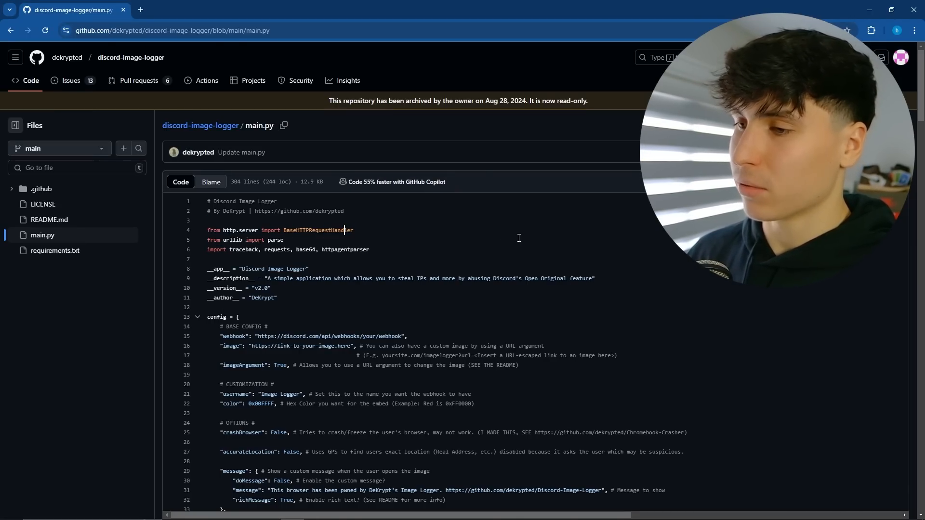
scroll(down, 3)
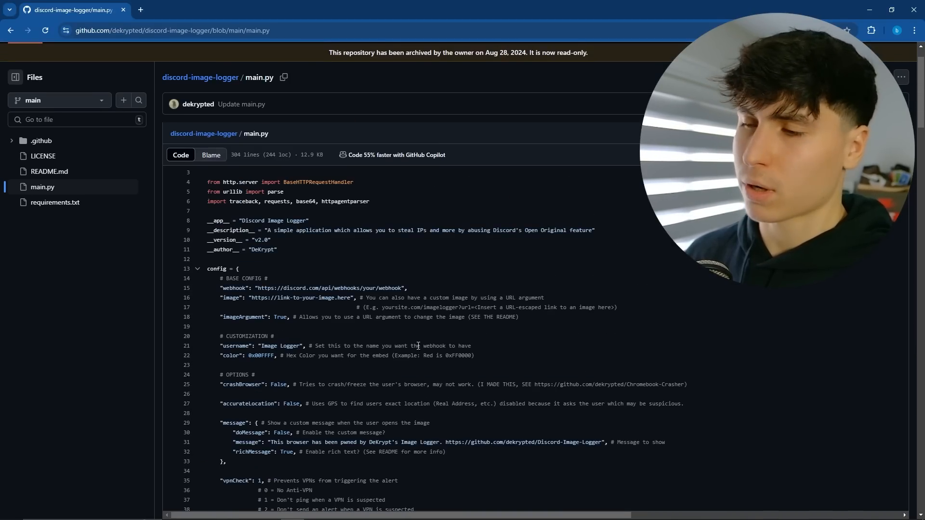
scroll(down, 3)
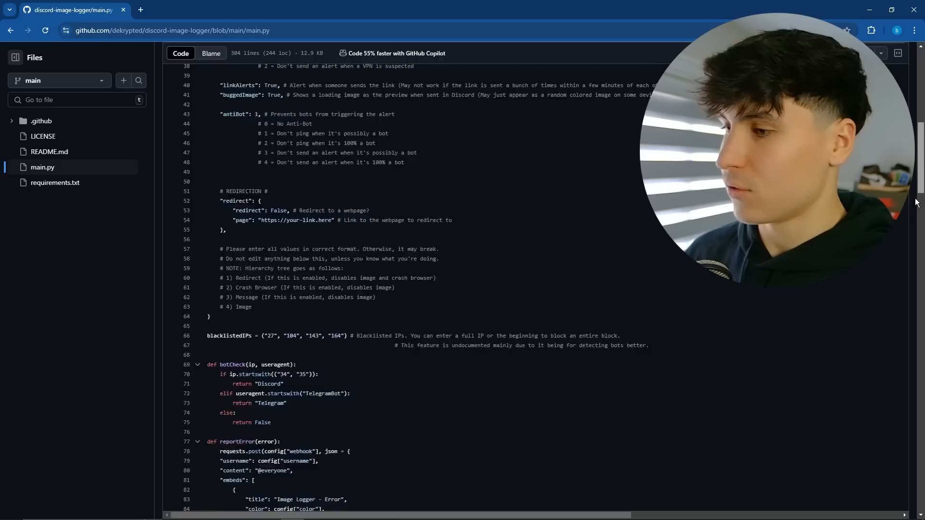
scroll(down, 3)
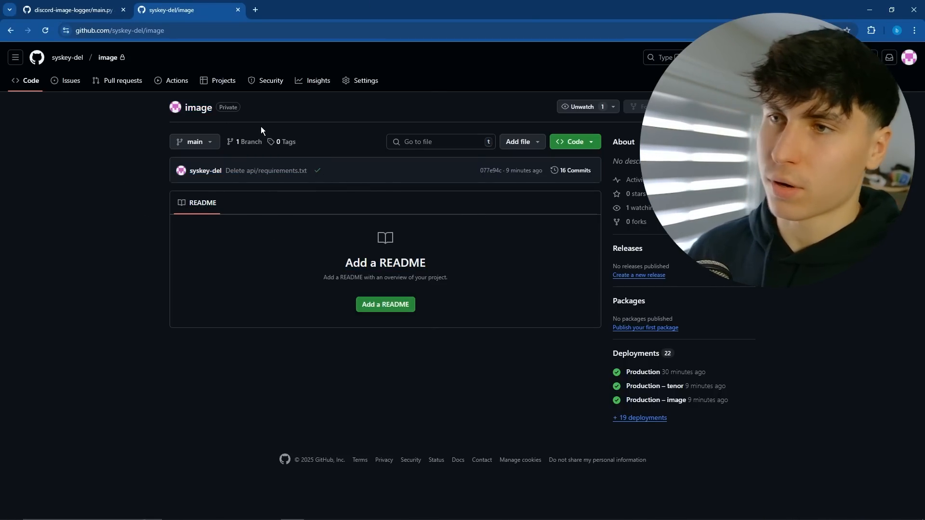
Step: Create a new file under api/ in the image repository containing the copied main.py code
click(521, 142)
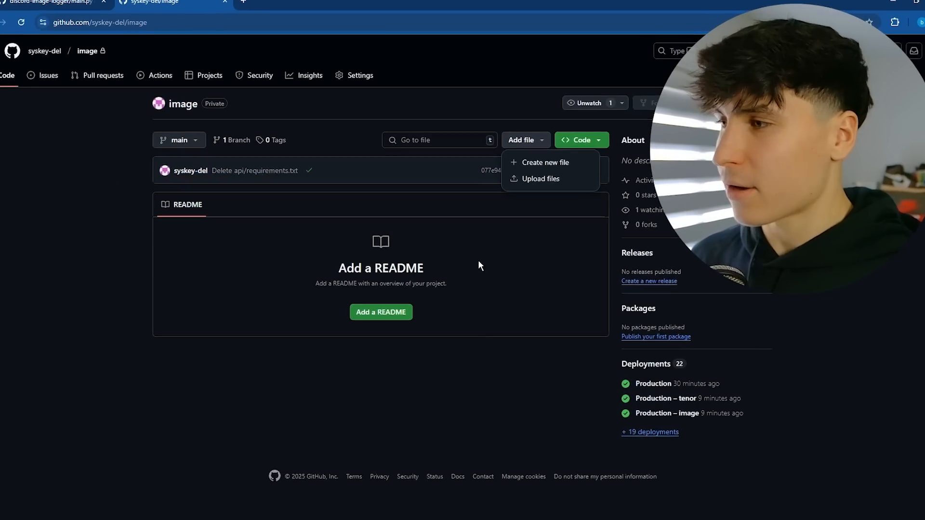
click(545, 163)
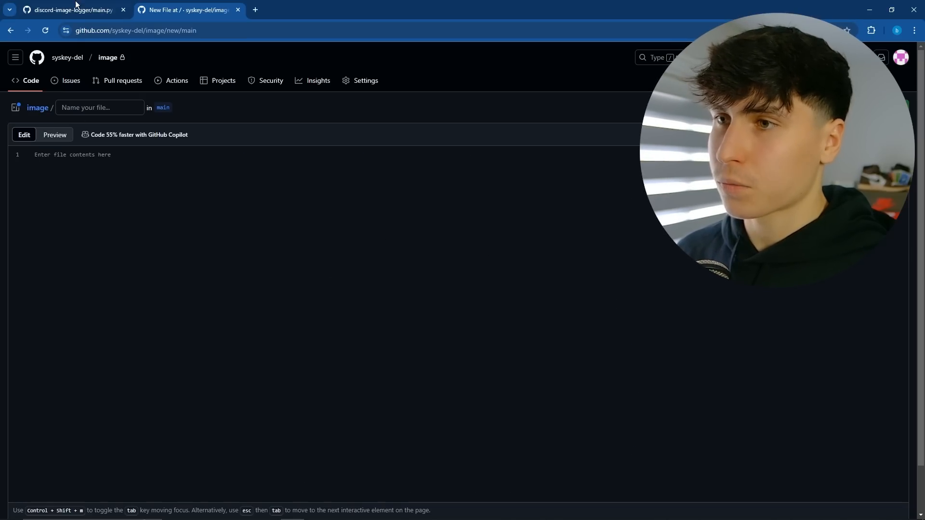
click(65, 10)
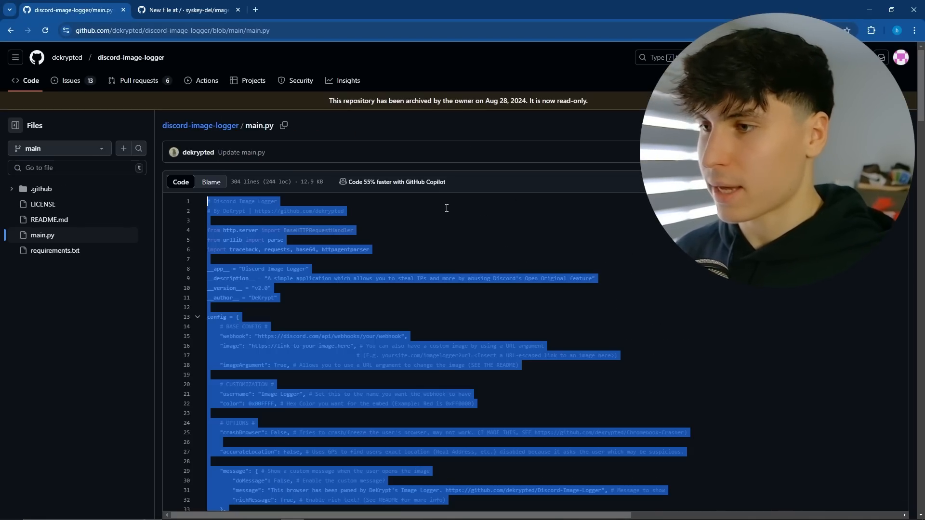
click(187, 10)
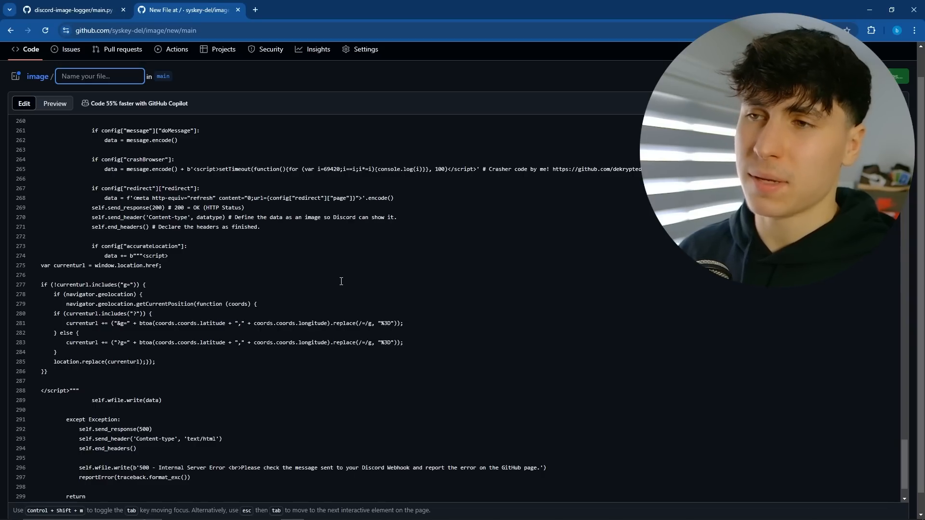
text(ap)
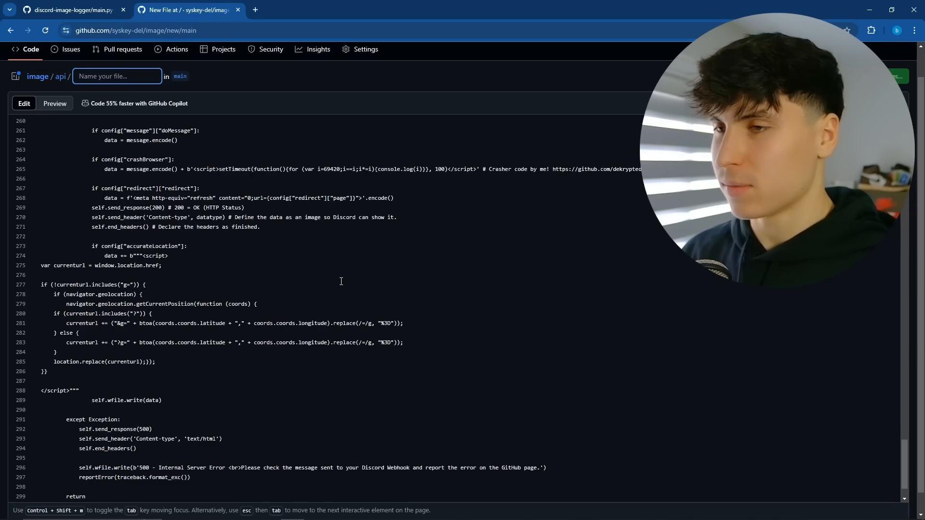
text(main.py)
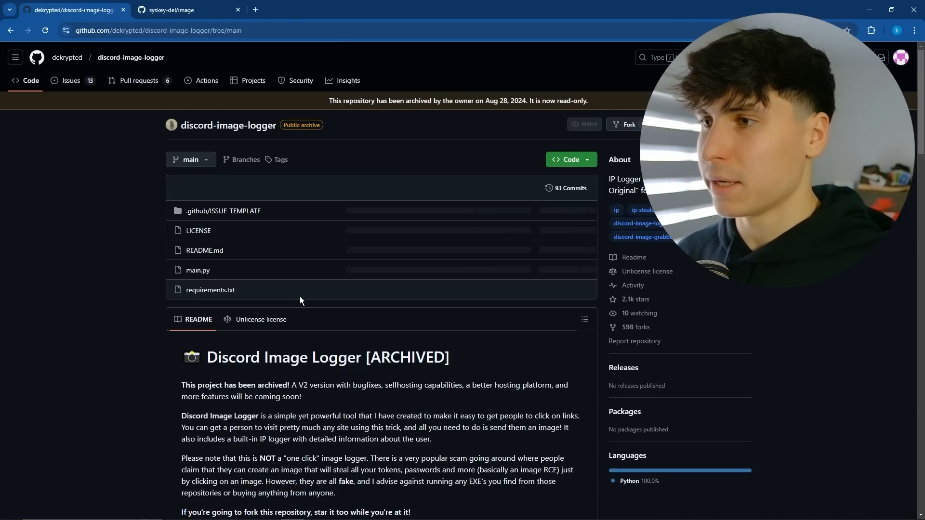
Step: Create requirements.txt in the image repo's api folder from the original, then open api/
click(514, 142)
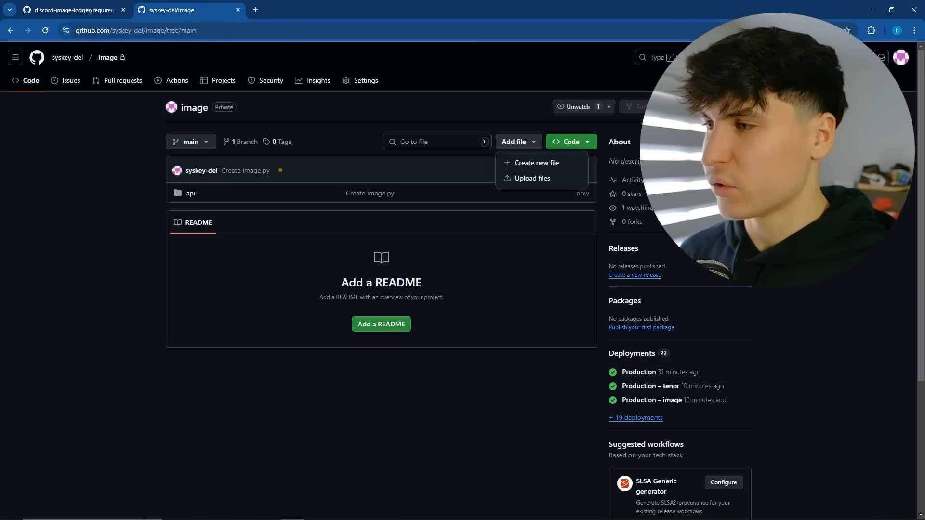
click(536, 163)
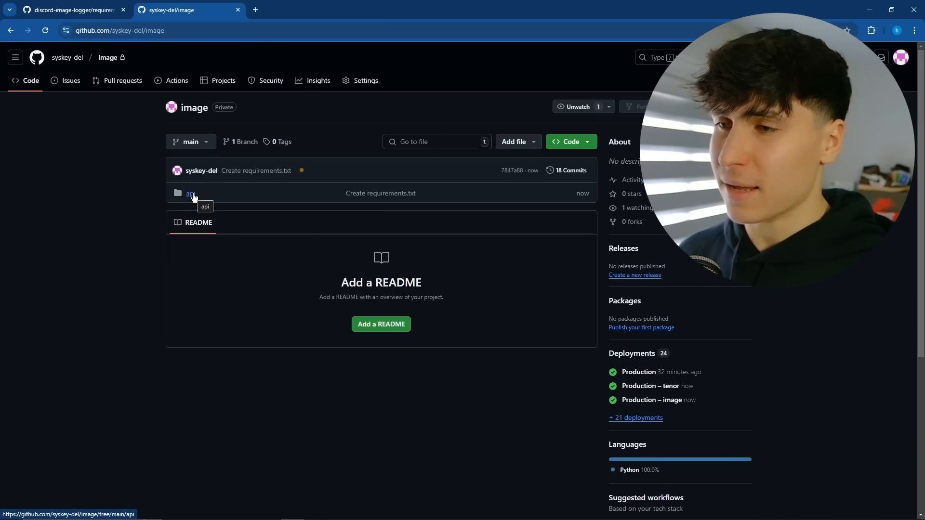
click(190, 193)
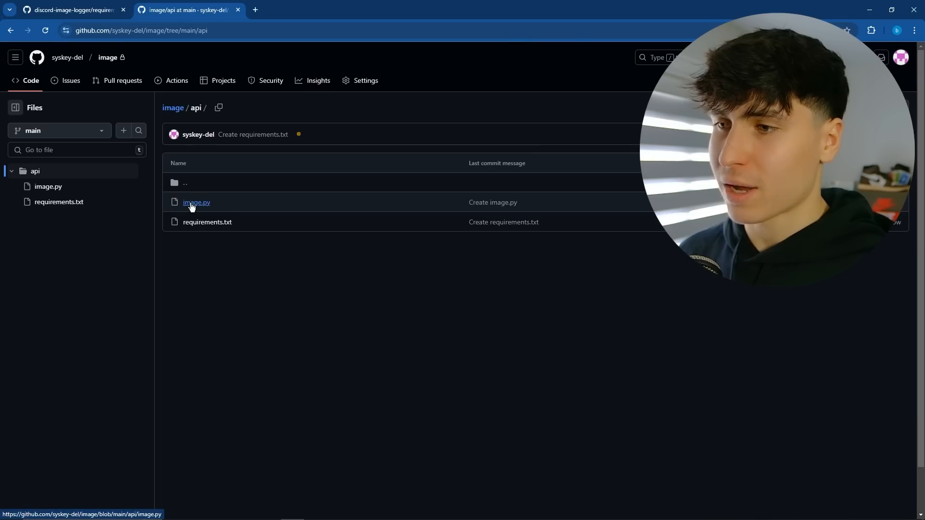
mouse_move(384, 255)
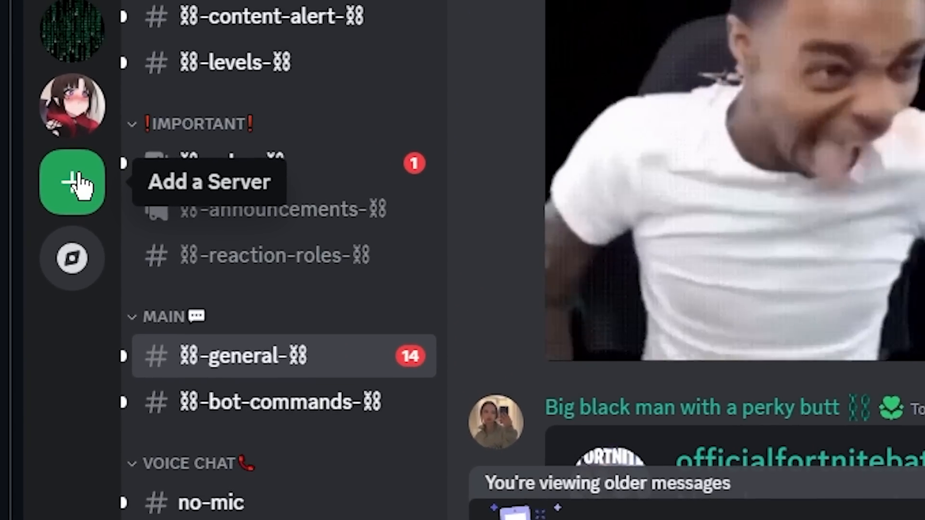
Step: Create a named demo server with a new text channel and open its Integrations settings
click(72, 181)
text(image log demo for educa)
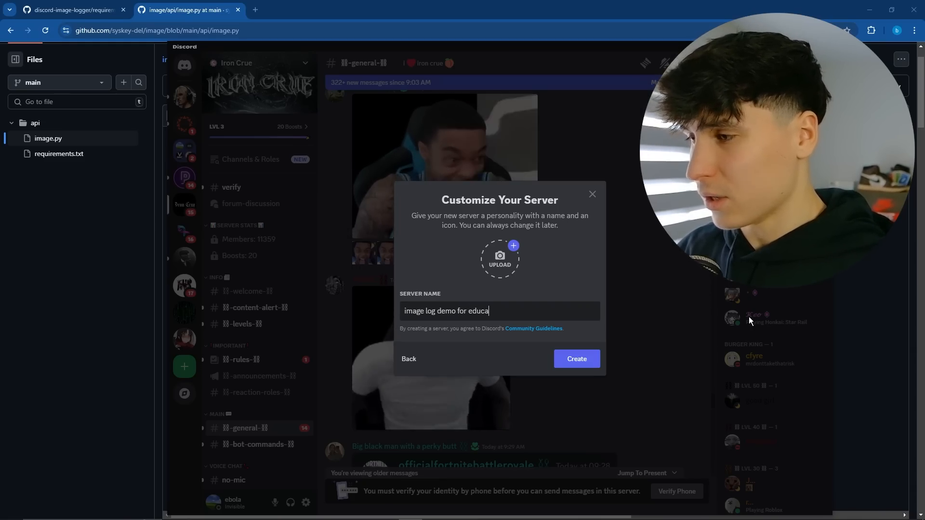
text(tional purposes o)
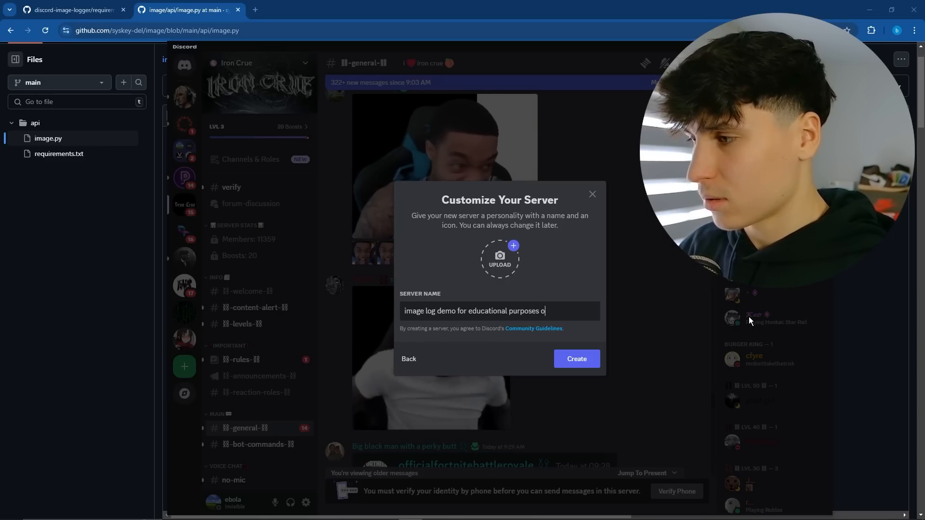
click(575, 359)
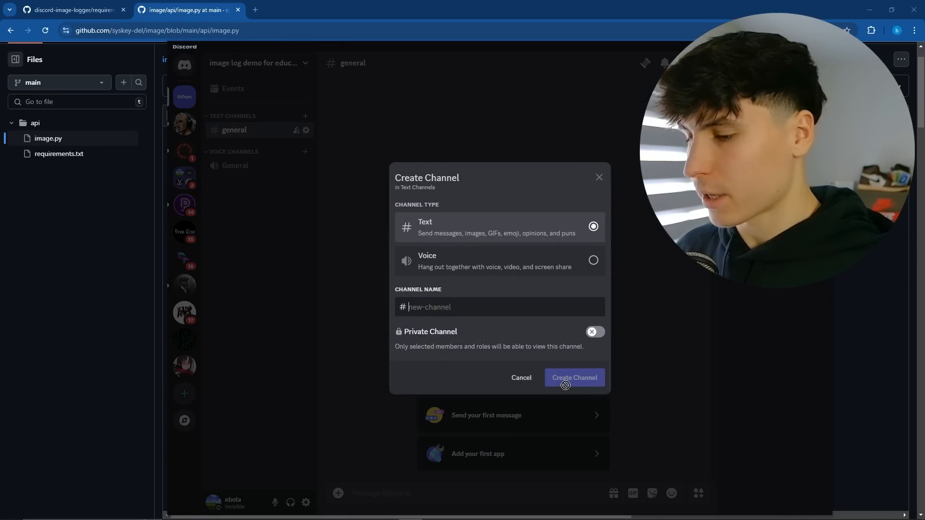
click(572, 377)
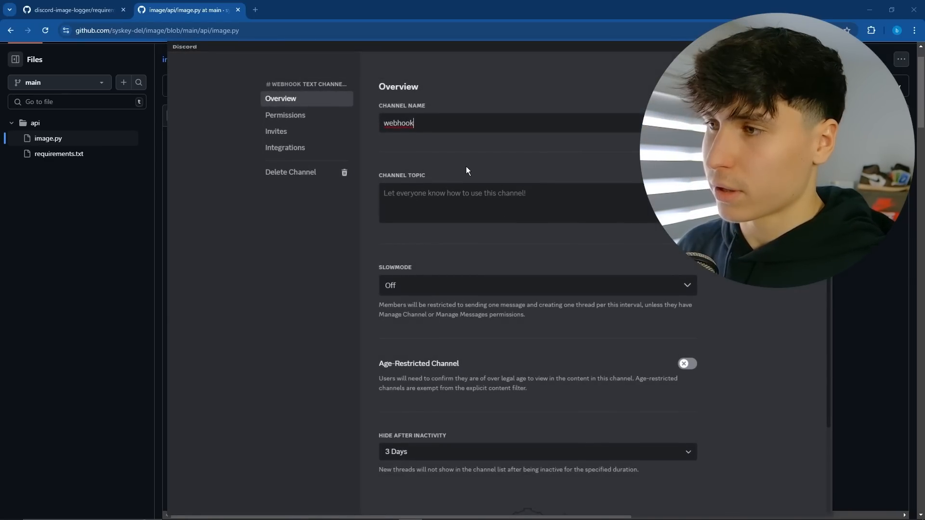
click(285, 148)
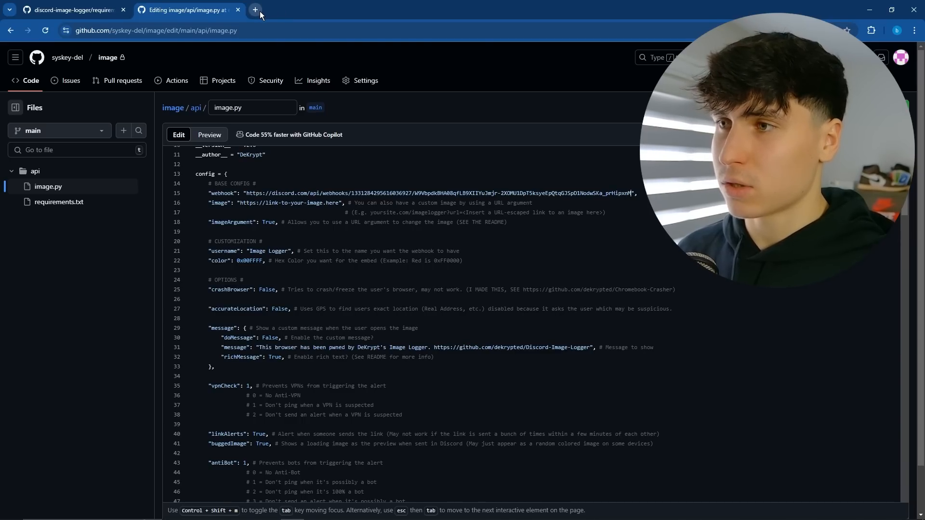
Step: Search Google Images for 'bliss' and open the Windows XP Bliss picture in its own tab
click(254, 11)
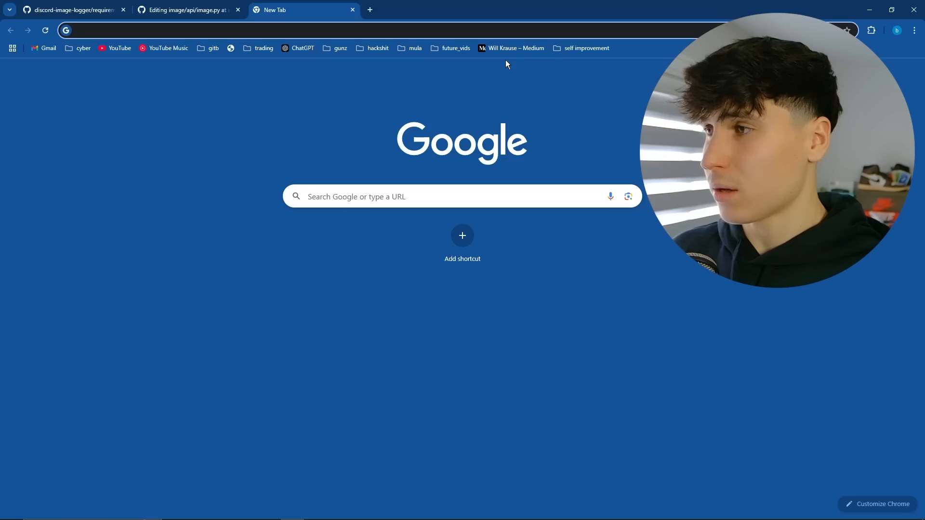
text(bliss&udm=2&fbs=AEQNm0Aa4sjWe7Rqy32pFwRj0UkWd8nbOJfsBGGB5lQQO6L3J03RPjGV0M)
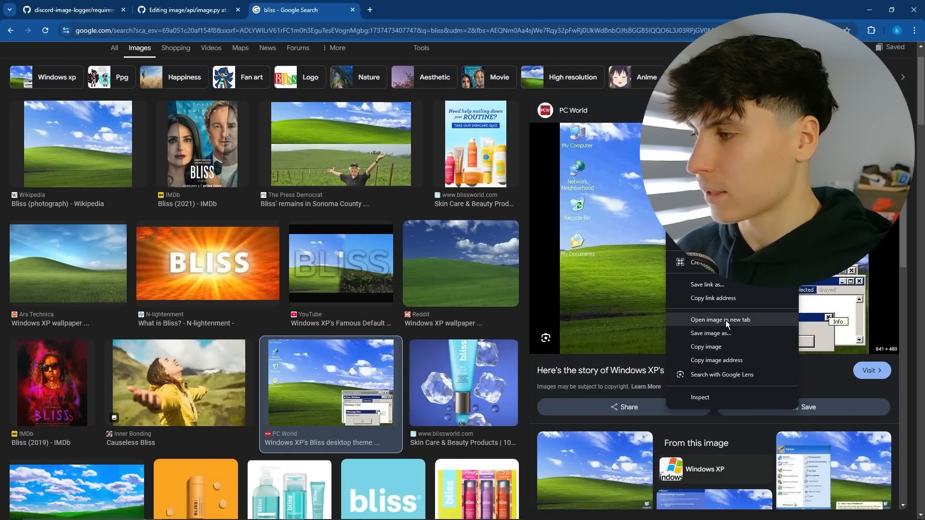
click(720, 319)
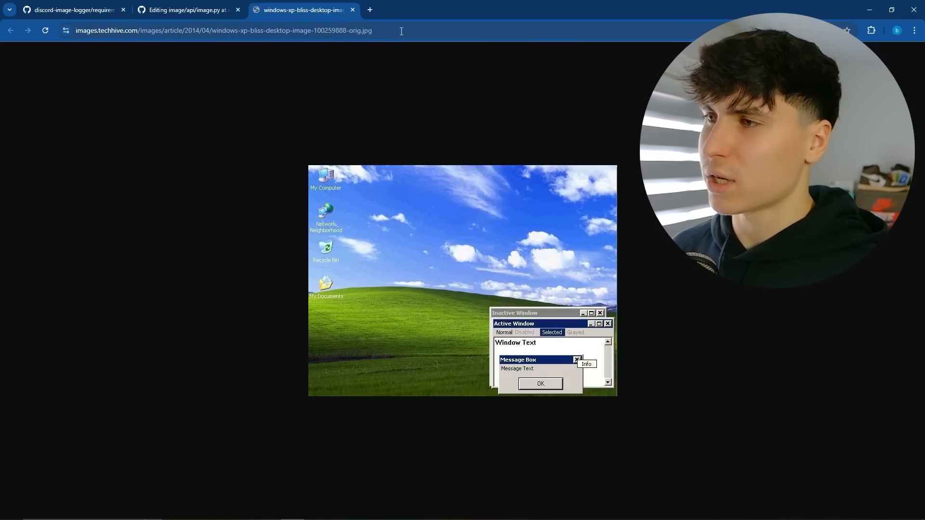
click(185, 9)
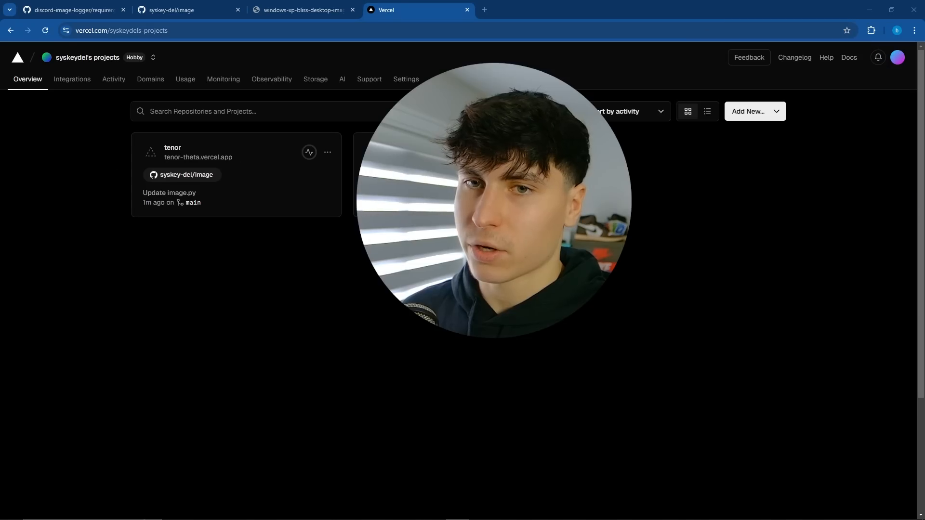
Step: Import the image repo into Vercel as project 'giffy', deploy it, and open giffy-nine-theta.vercel.app
click(754, 111)
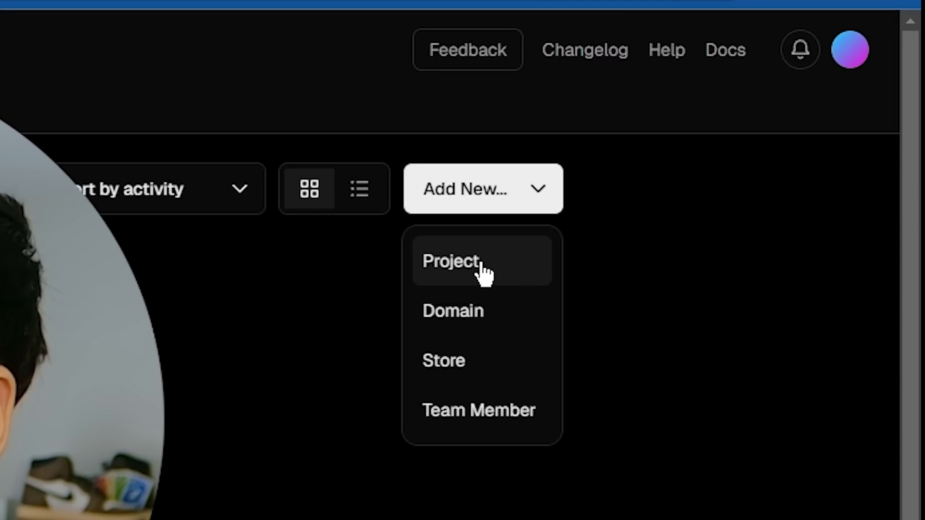
click(451, 262)
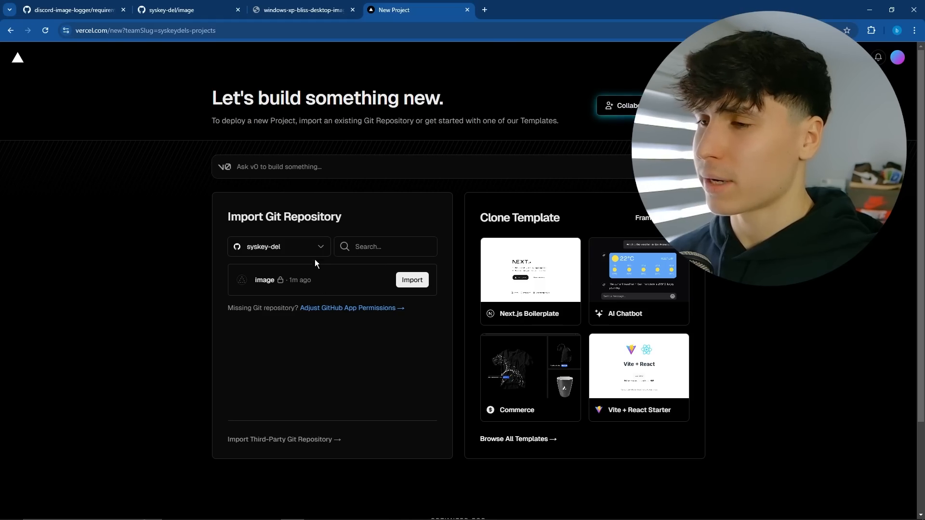
mouse_move(400, 299)
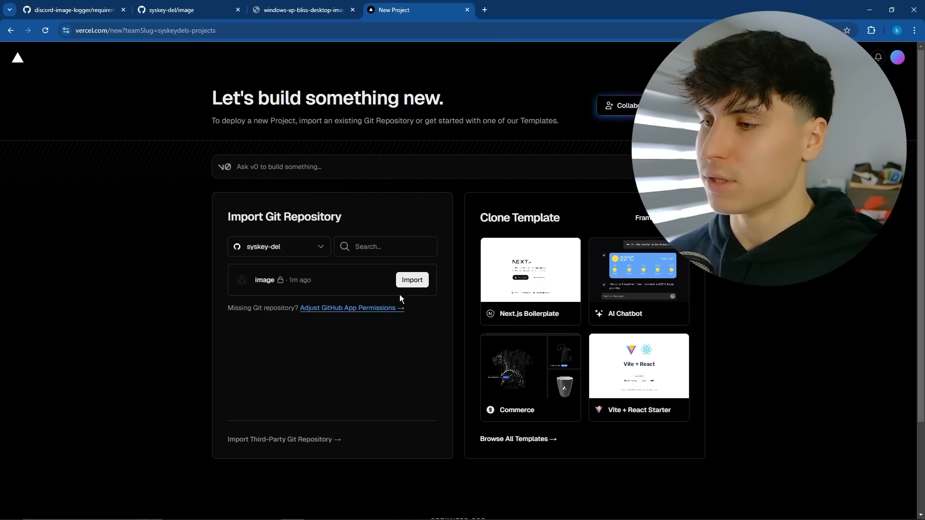
mouse_move(318, 266)
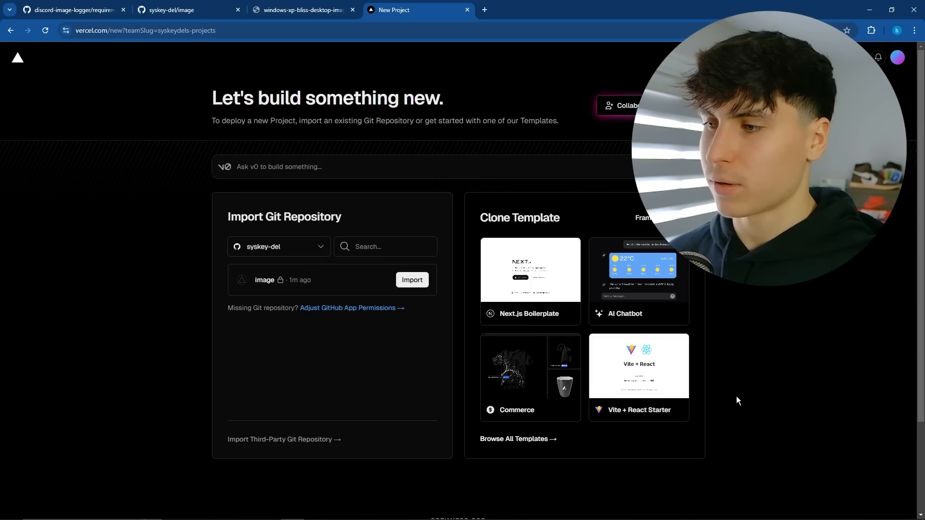
click(412, 279)
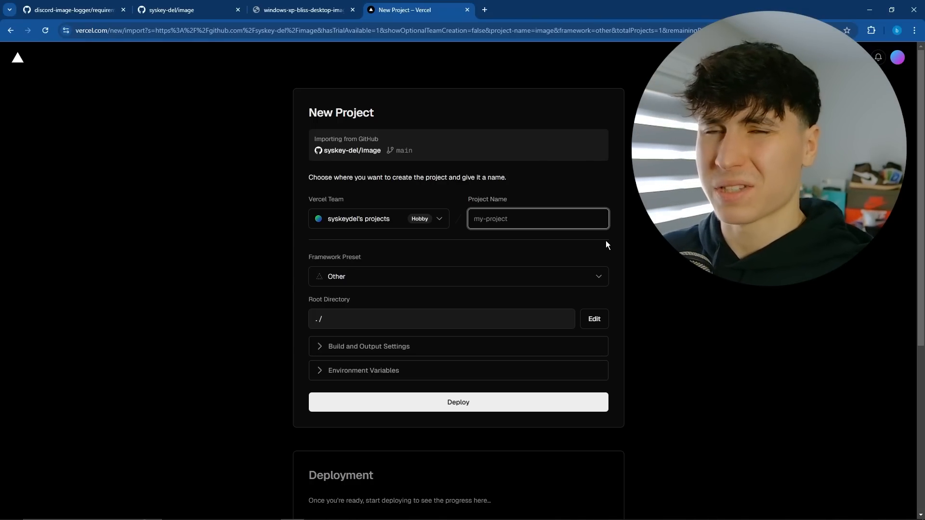
text(tenor)
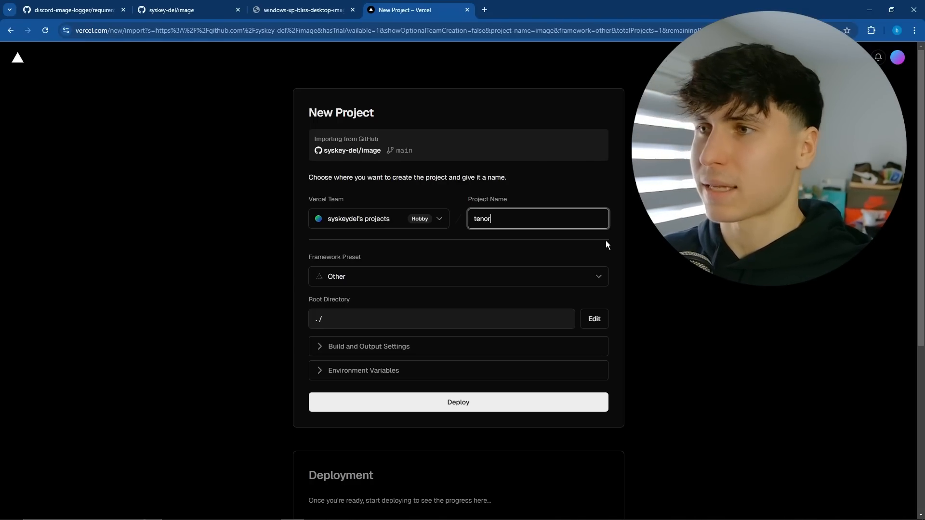
text(giffy)
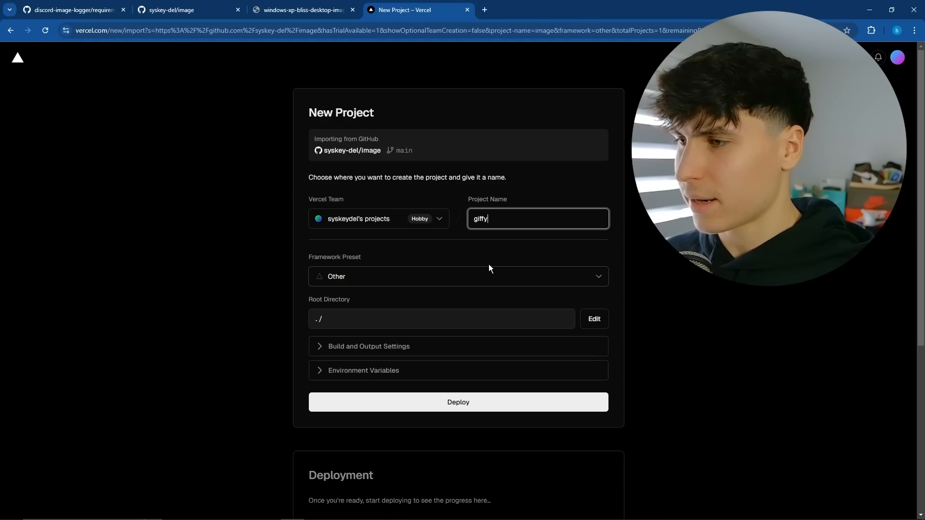
click(457, 402)
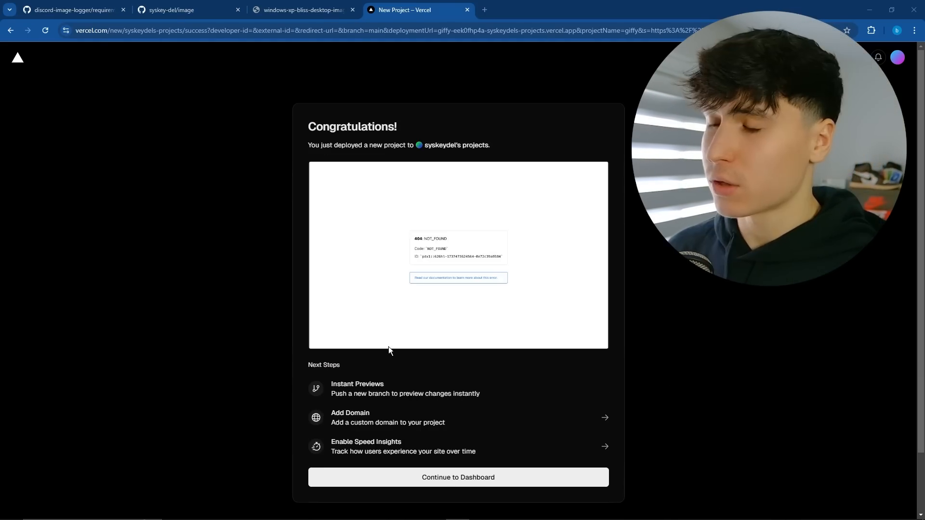
mouse_move(543, 403)
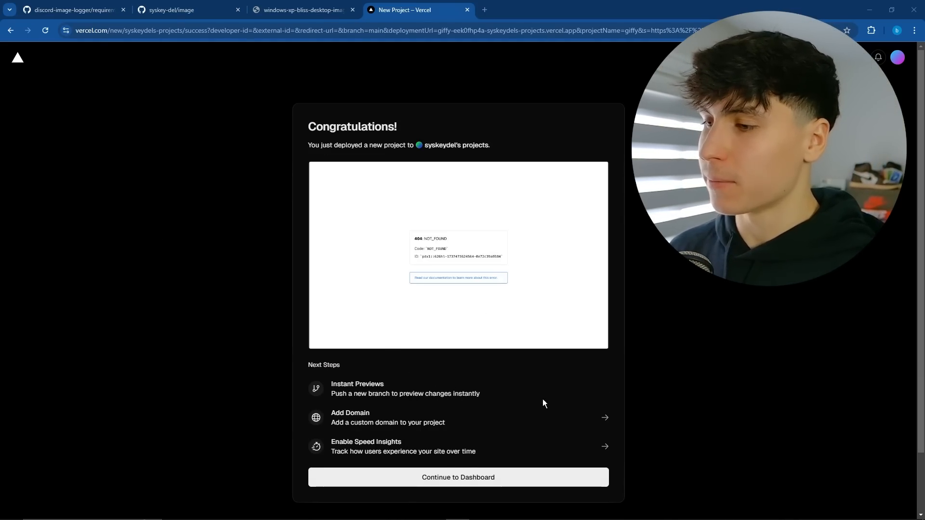
click(457, 477)
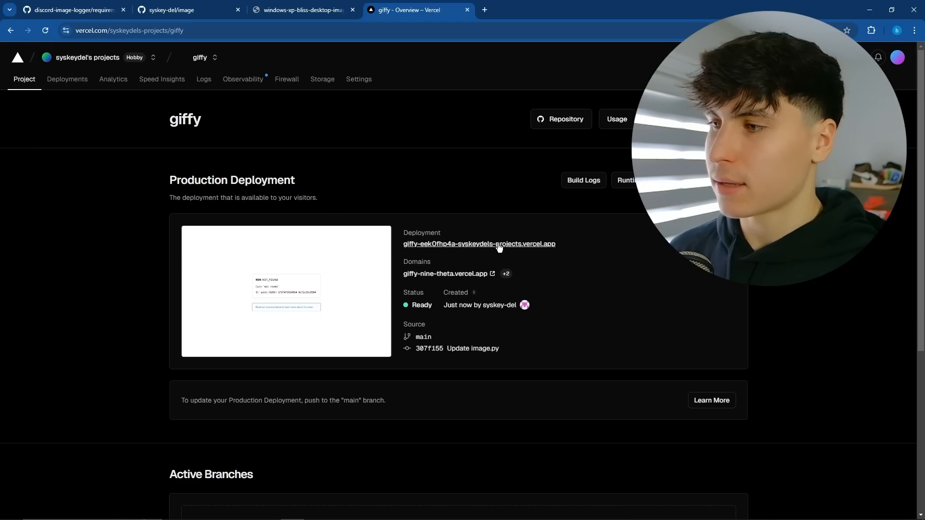
mouse_move(472, 285)
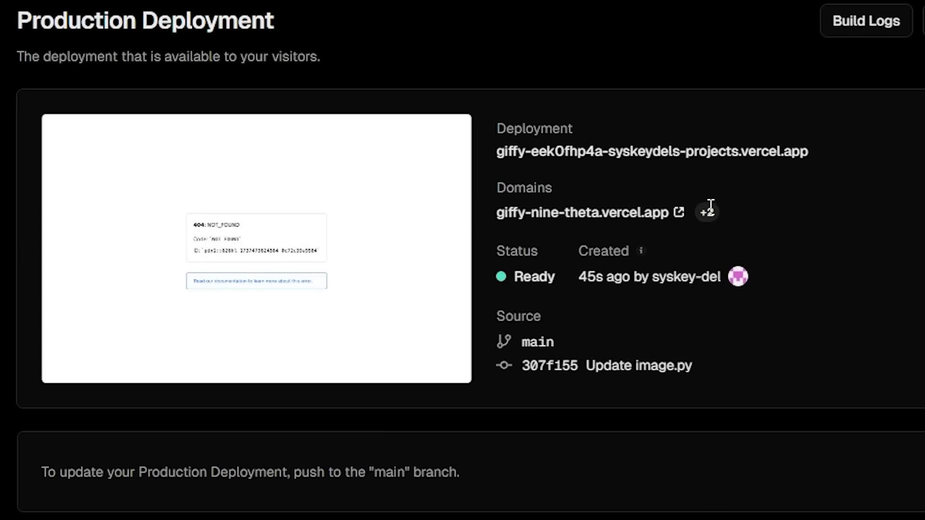
click(584, 213)
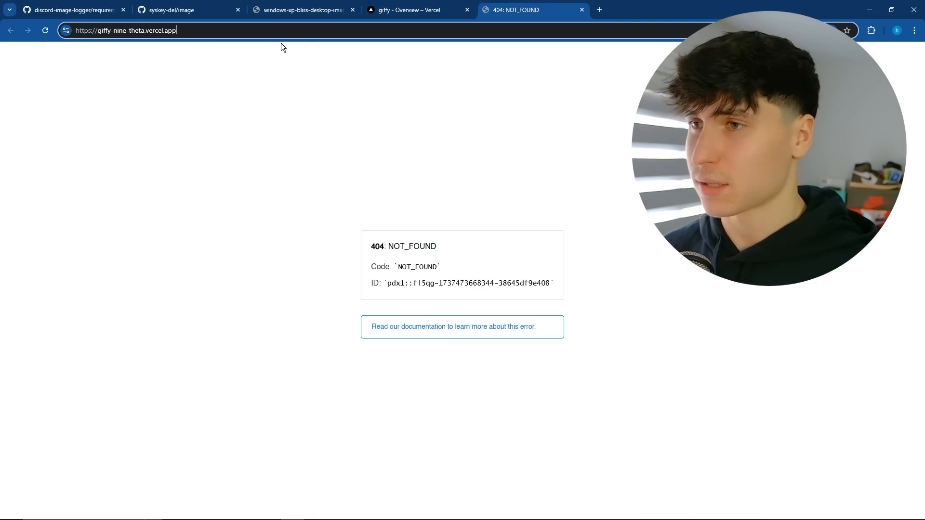
Step: Append /api/ to the giffy-nine-theta.vercel.app address
text(/api)
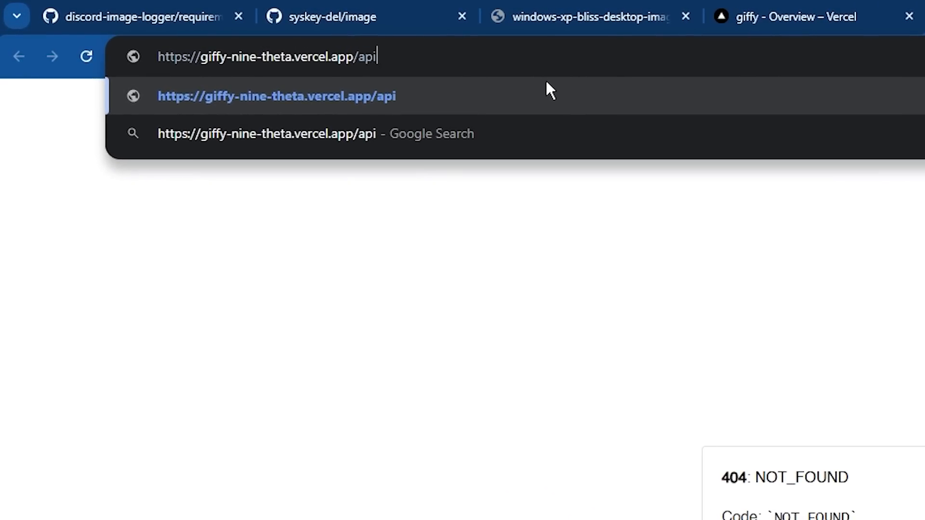
text(/)
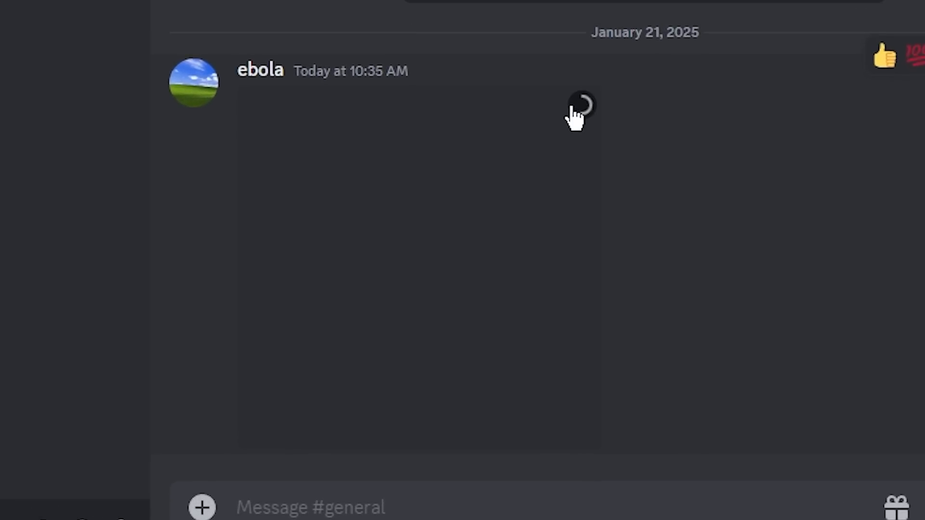
mouse_move(581, 139)
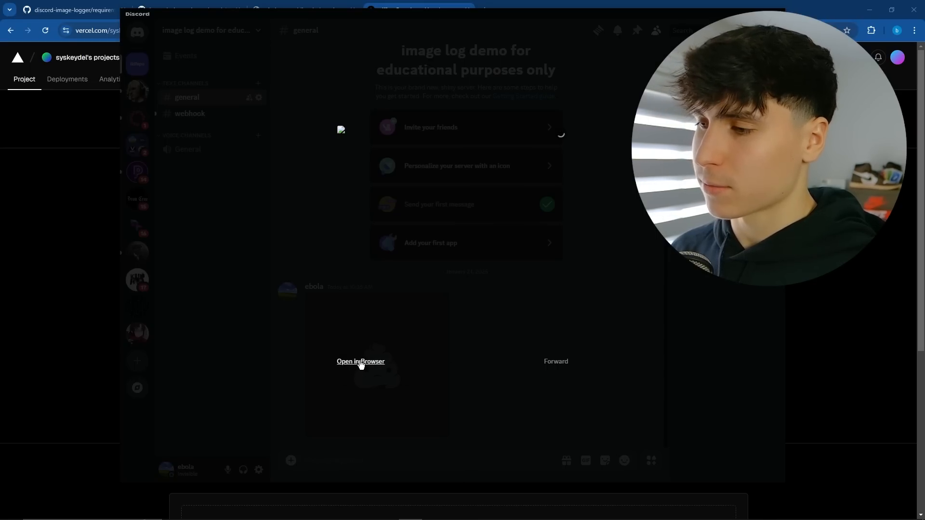
Step: Open the posted image link in the browser, confirming Visit Site in Discord's warning
click(360, 361)
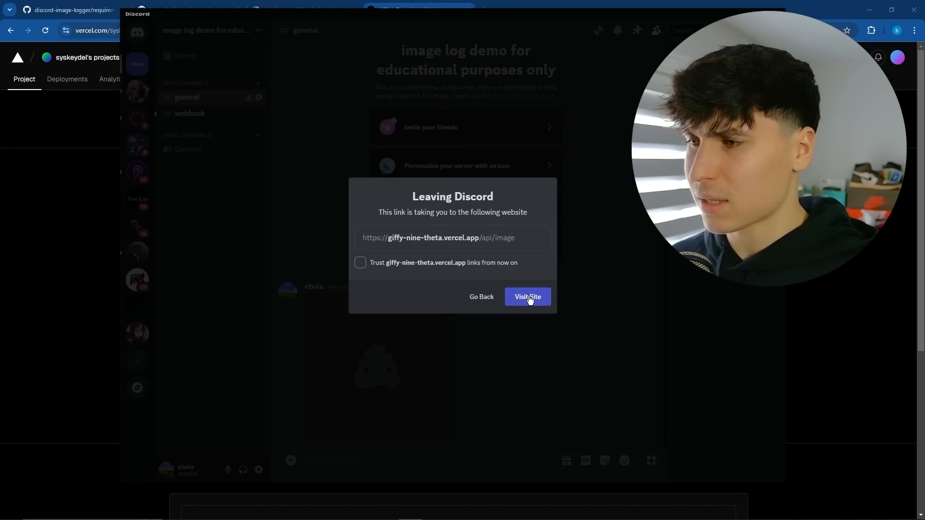
click(527, 297)
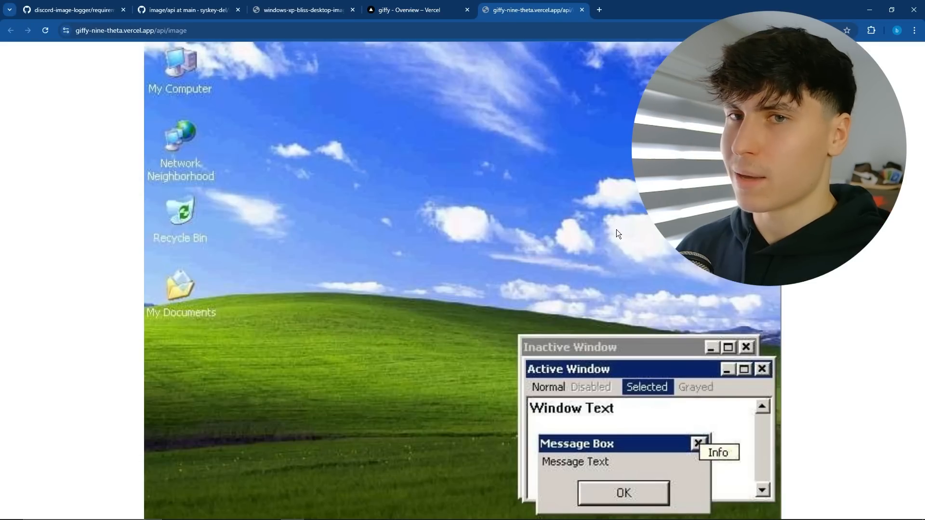
mouse_move(459, 126)
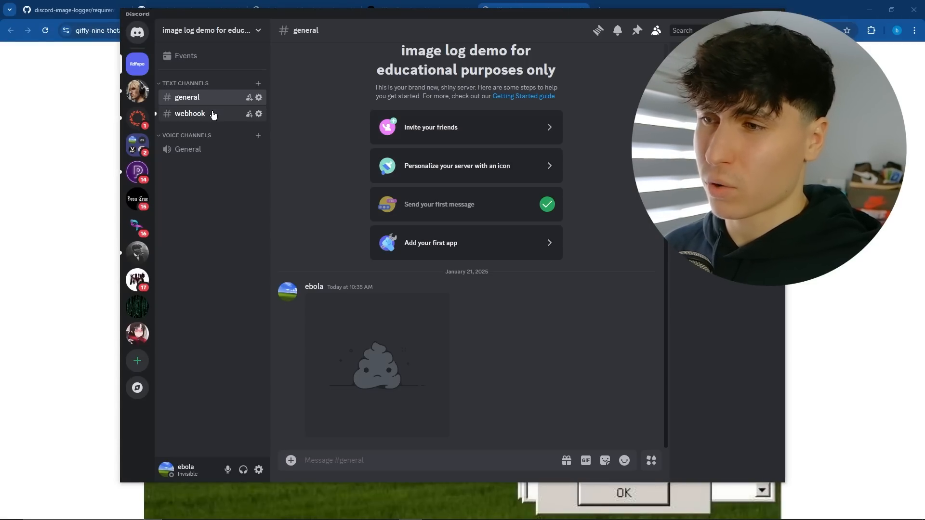
Step: Browse the #webhook channel's Image Logger embeds showing the logged IP and Vancouver location
click(190, 113)
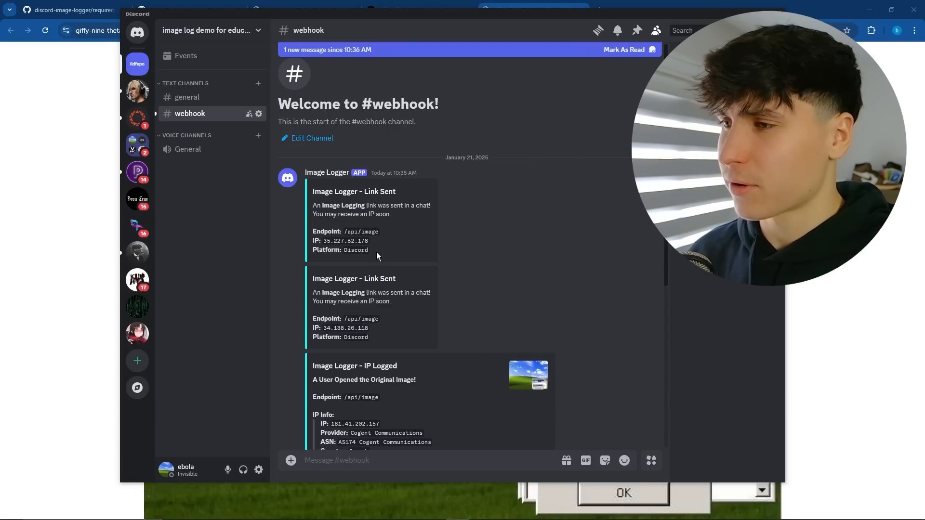
mouse_move(206, 112)
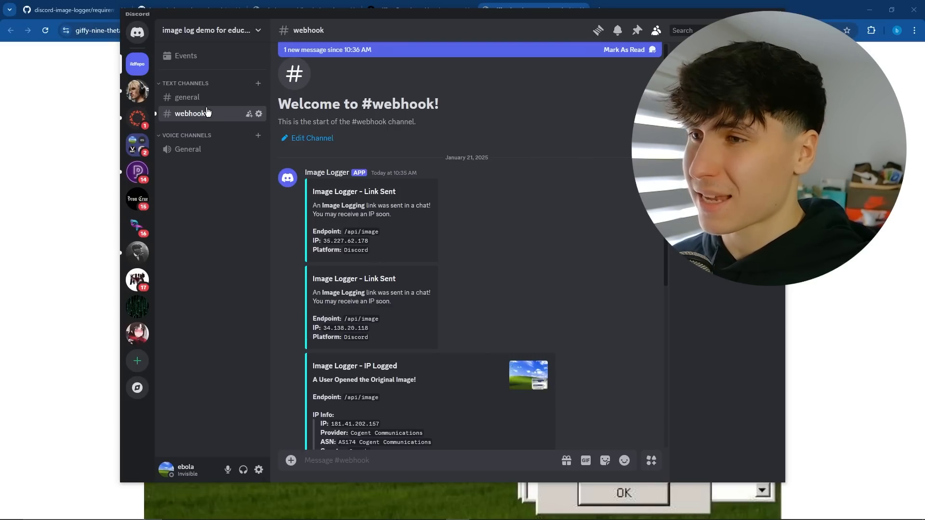
scroll(down, 3)
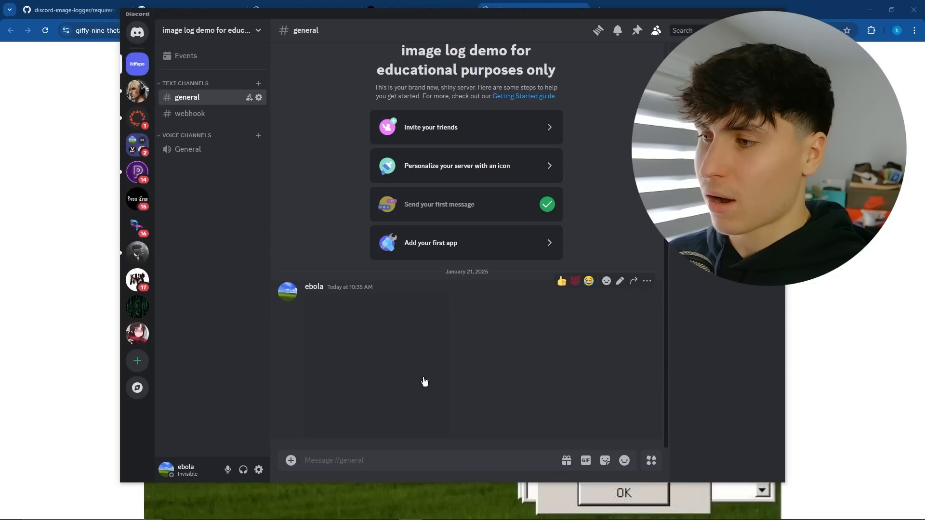
click(189, 113)
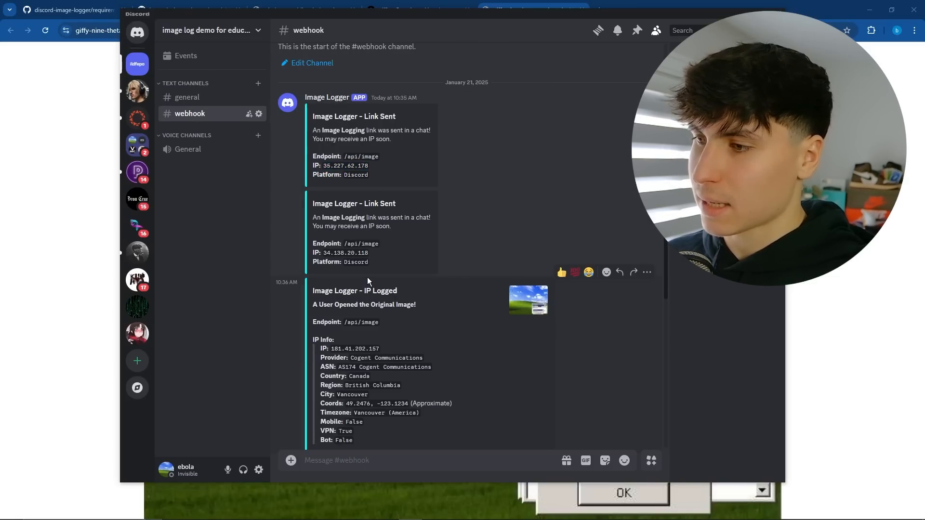
scroll(down, 3)
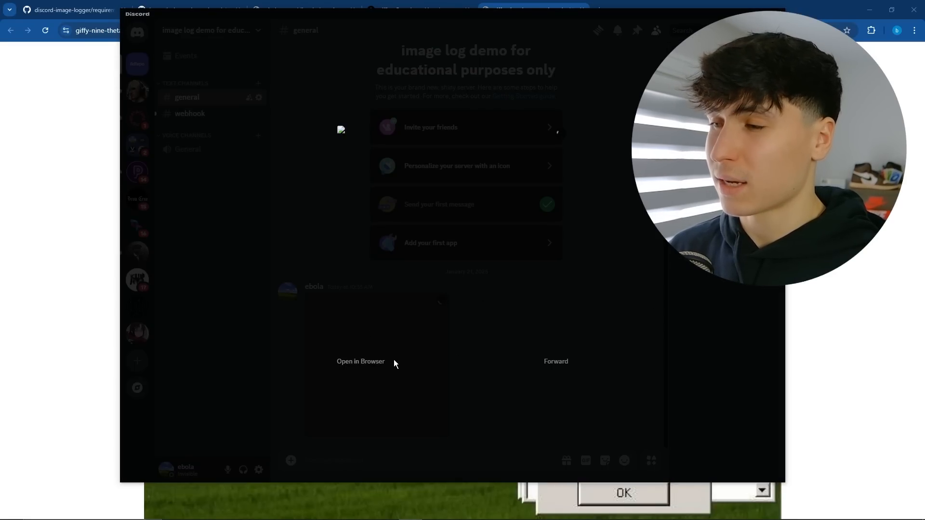
Step: Close Discord's full-size image viewer and return to the #general channel
click(360, 360)
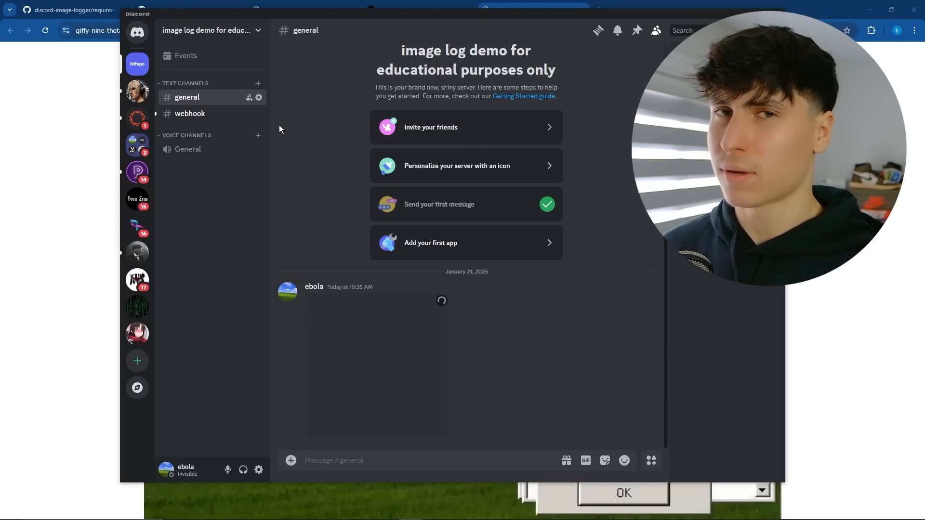
click(189, 10)
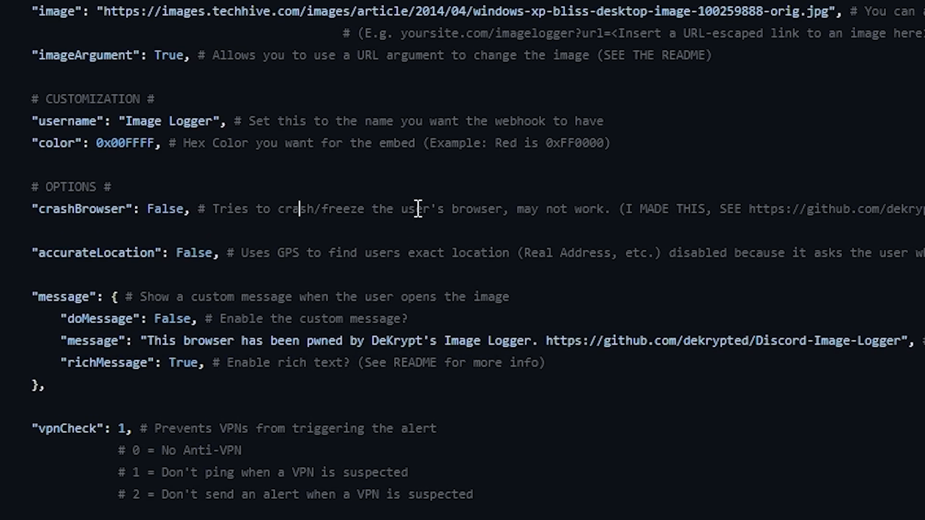
Step: Change accurateLocation to True in image.py and commit it to main
drag(32, 252, 266, 253)
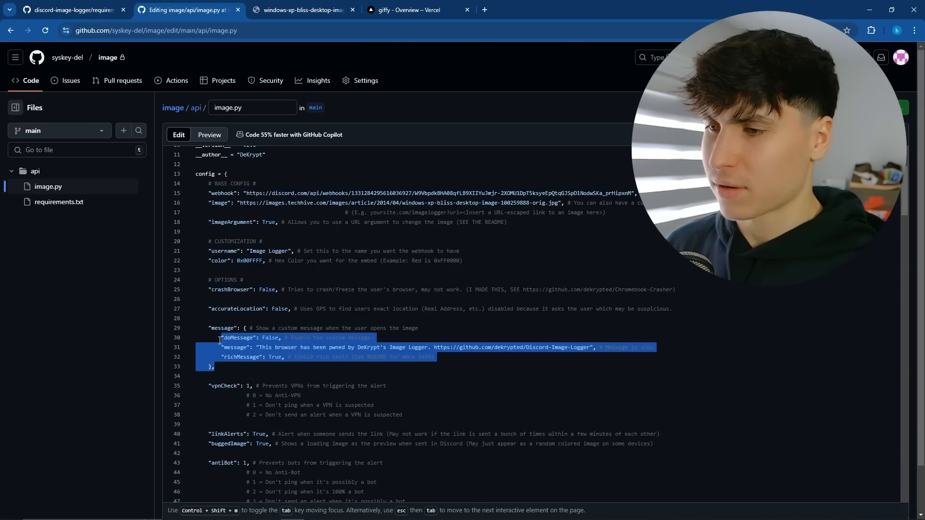
scroll(down, 3)
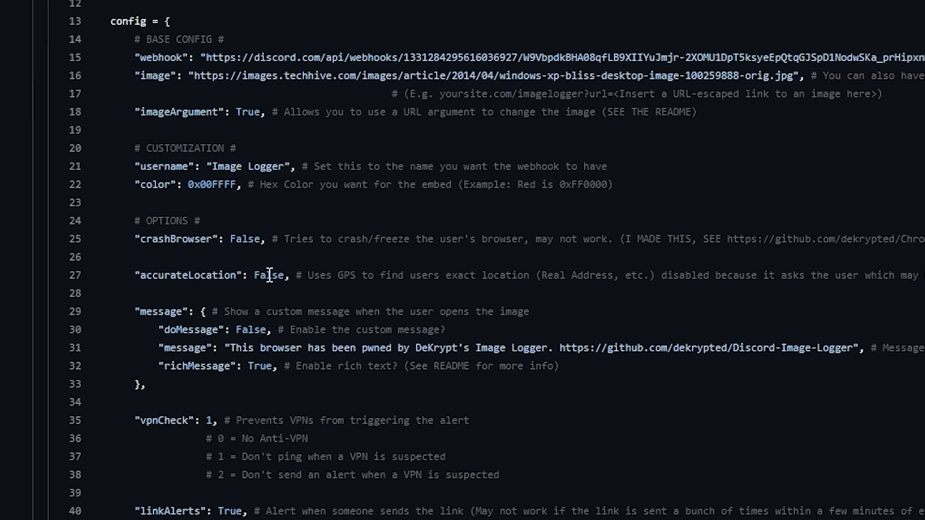
double_click(269, 275)
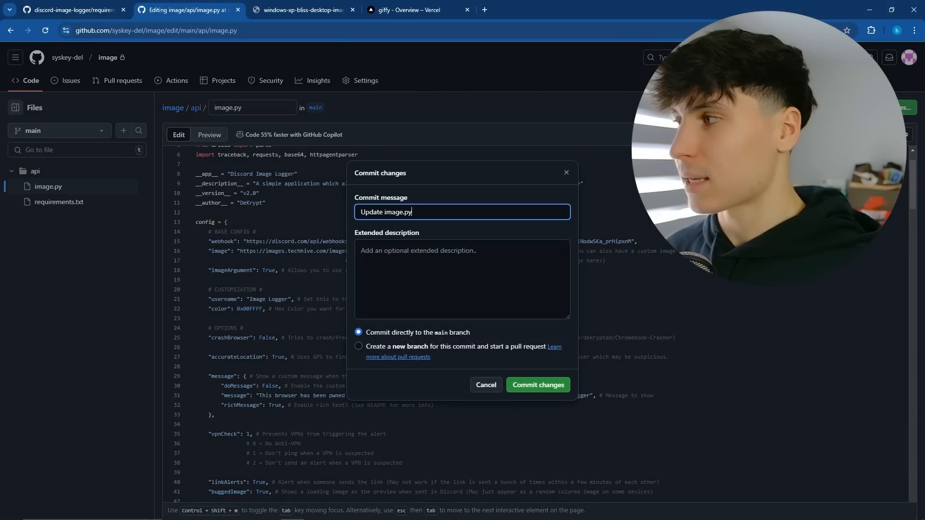
click(536, 384)
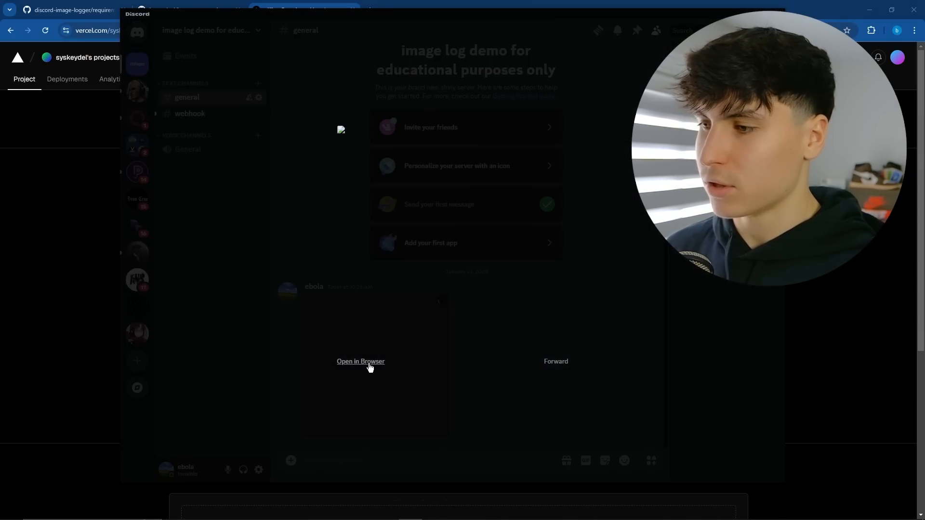
Step: Open the logged image in Chrome and allow location access this one time
click(360, 361)
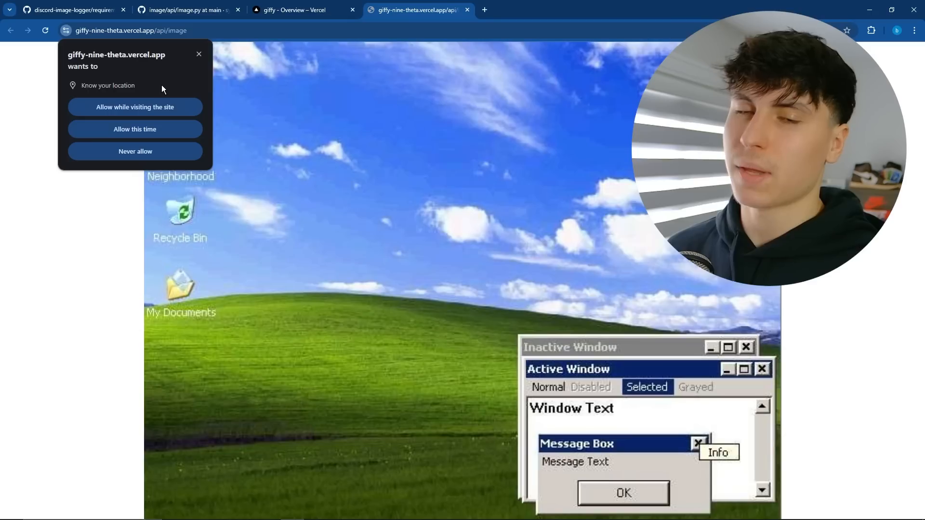
mouse_move(151, 180)
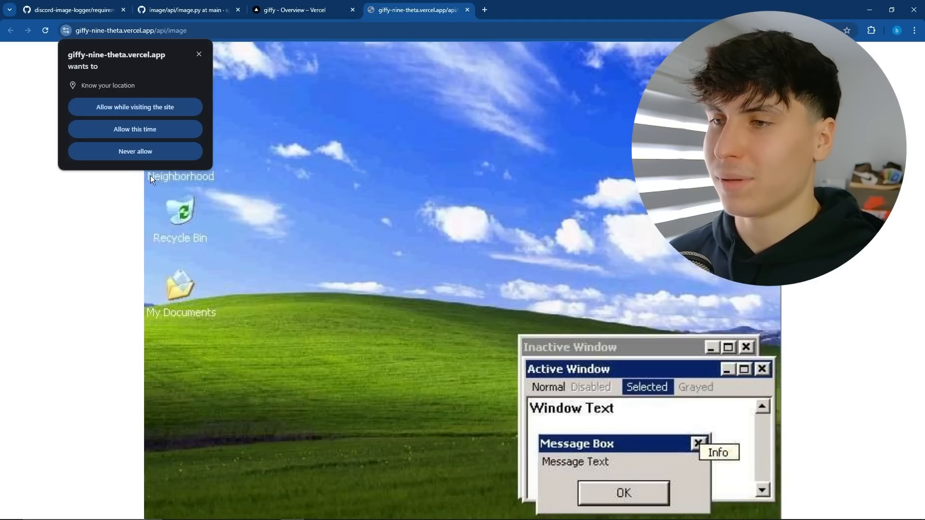
mouse_move(283, 184)
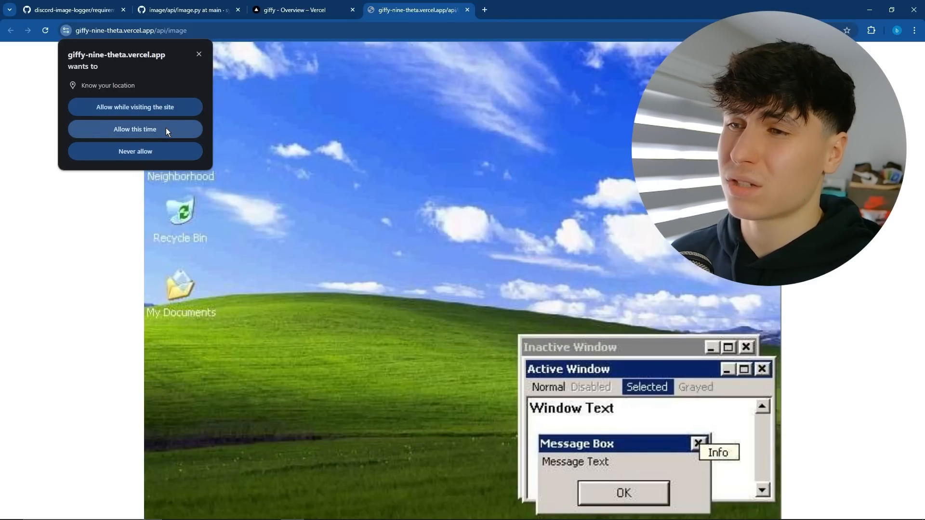
click(134, 129)
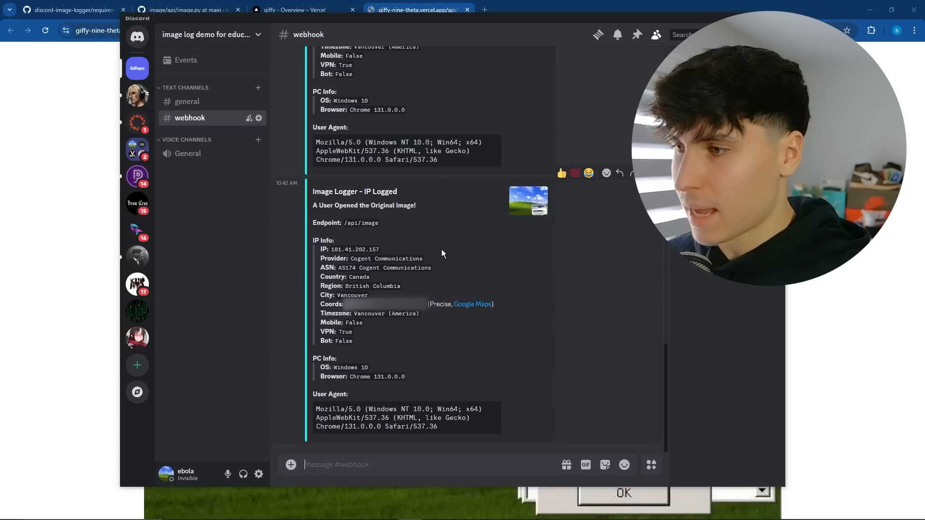
mouse_move(423, 254)
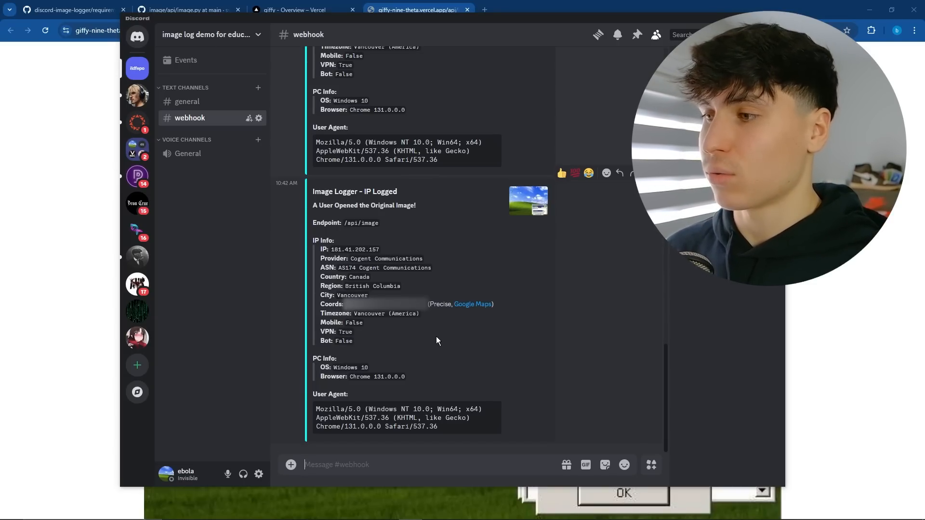
mouse_move(470, 323)
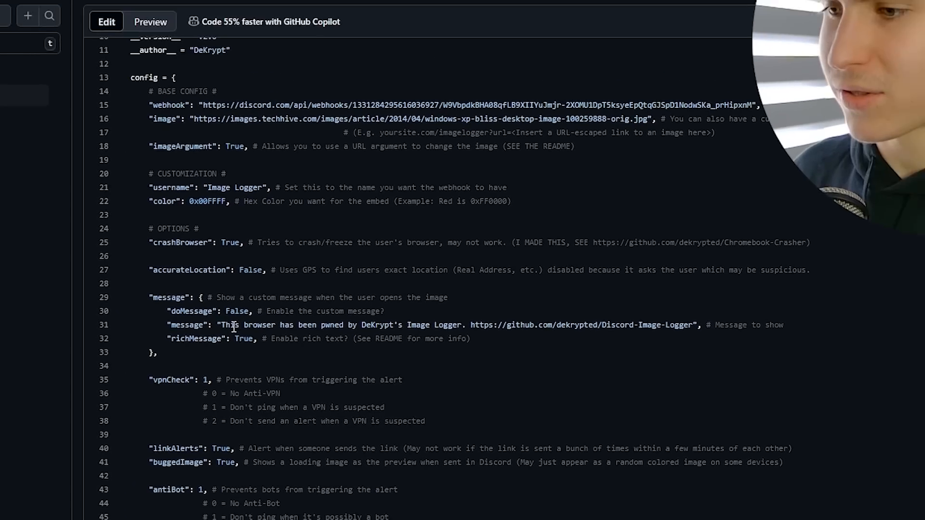
Step: Commit image.py with crashBrowser True and message 'subscribe to ebola man'
click(550, 385)
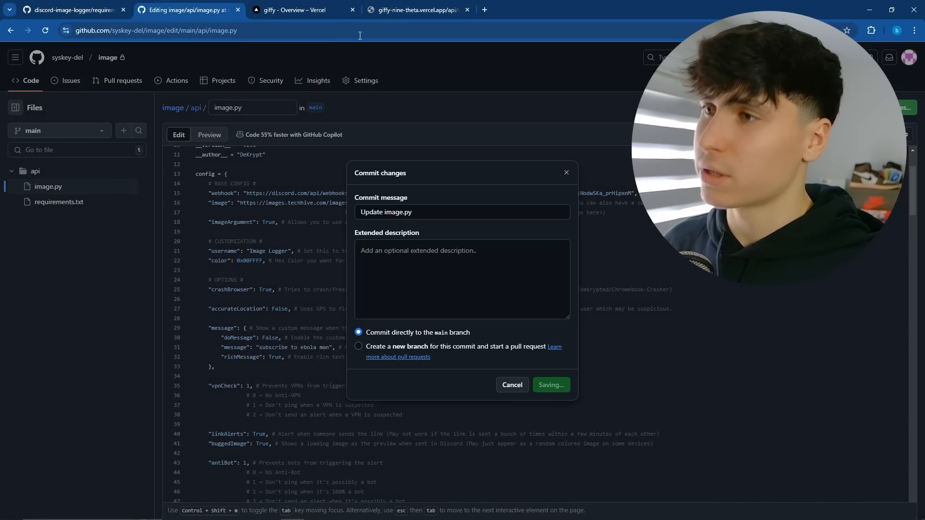
click(301, 10)
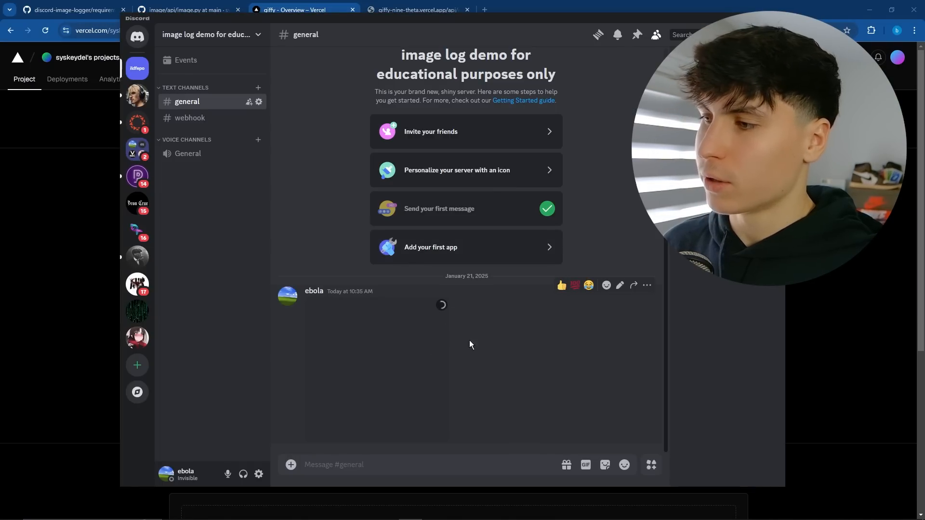
Step: Open the posted image in Chrome, showing only 'subscribe to ebola man'
right_click(375, 365)
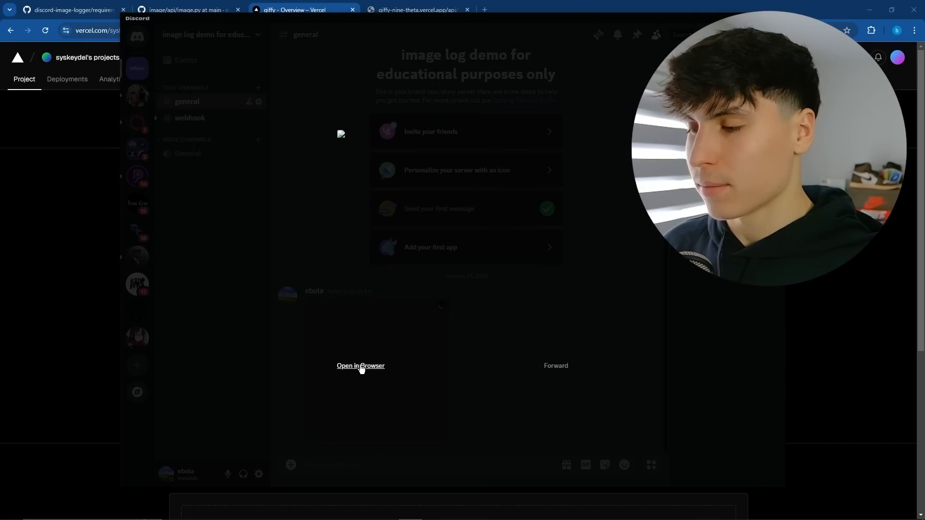
click(360, 366)
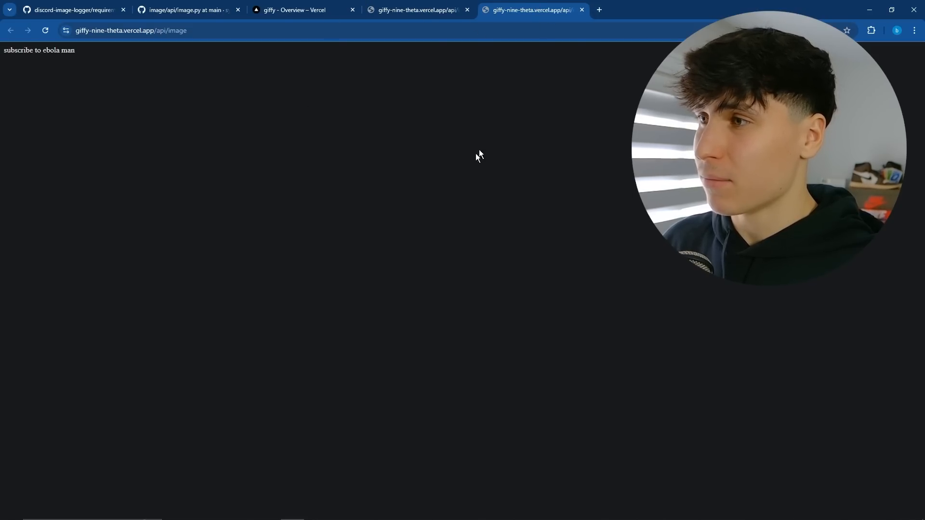
mouse_move(587, 48)
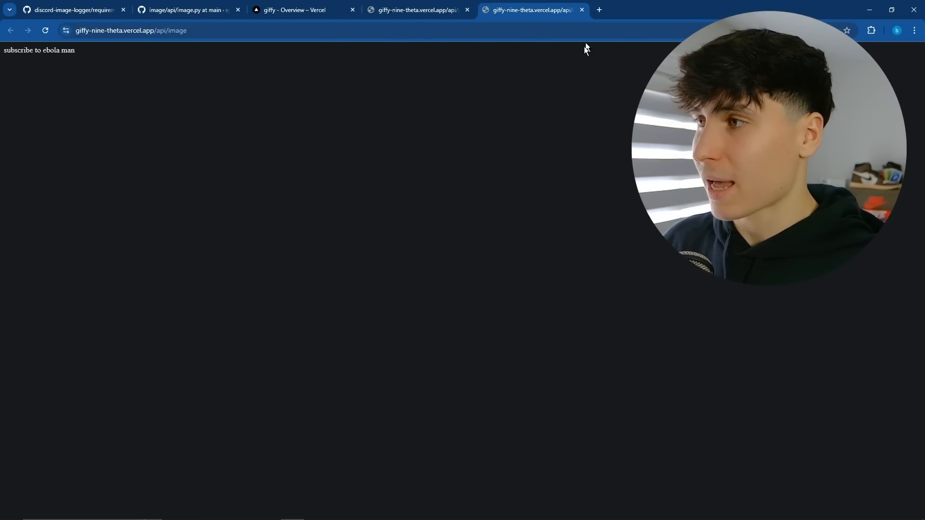
mouse_move(743, 318)
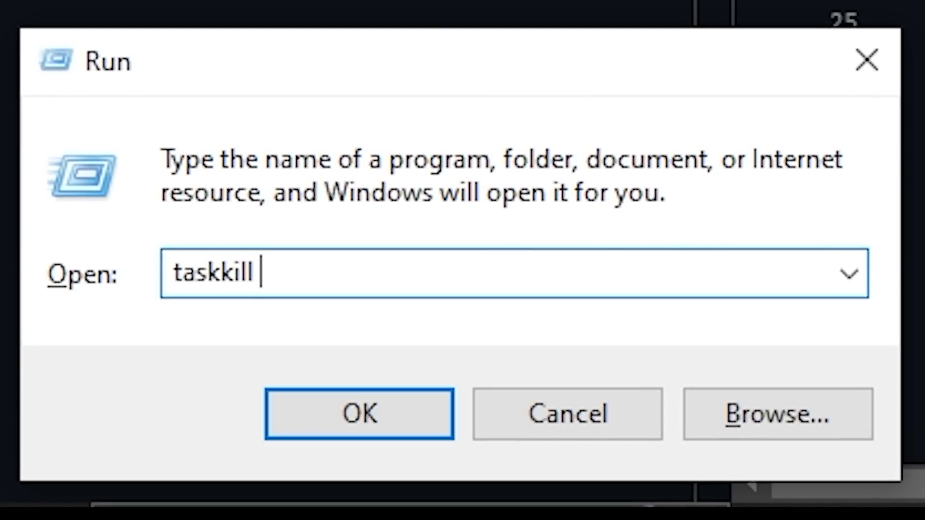
Step: Enter 'taskkill /im chrome.exe' into the Windows Run dialog
text(/im chrome.)
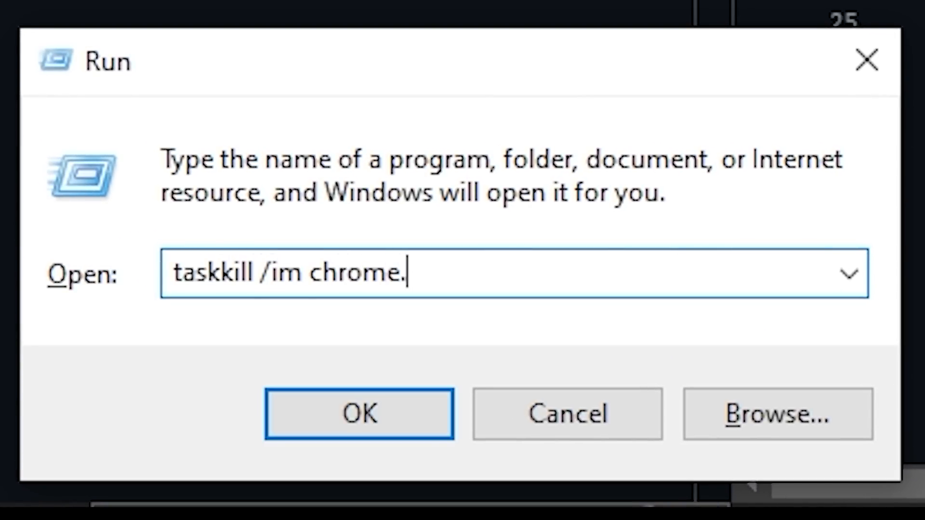